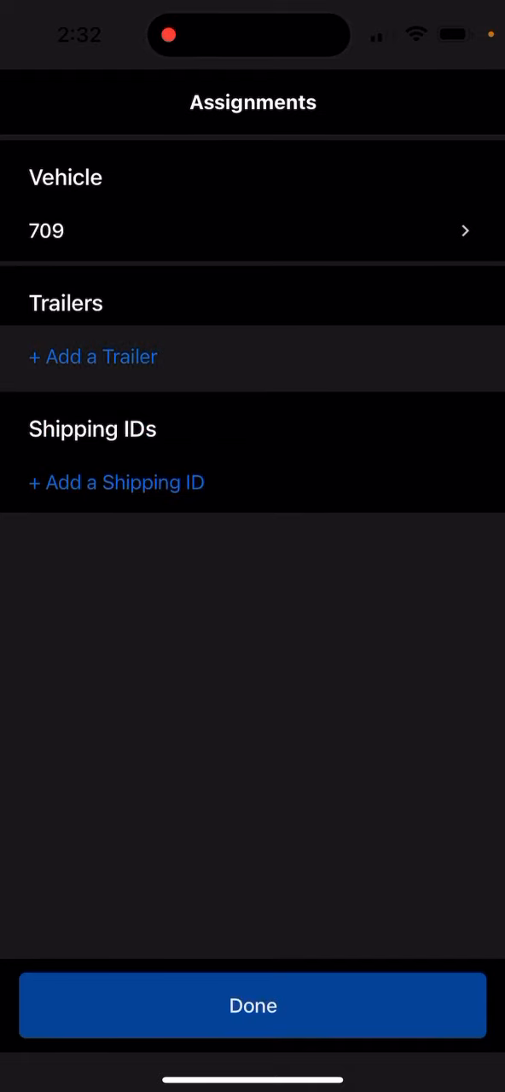
# Search the trailer list by number and assign trailers 4849 and 4832 to vehicle 709.
pyautogui.click(92, 357)
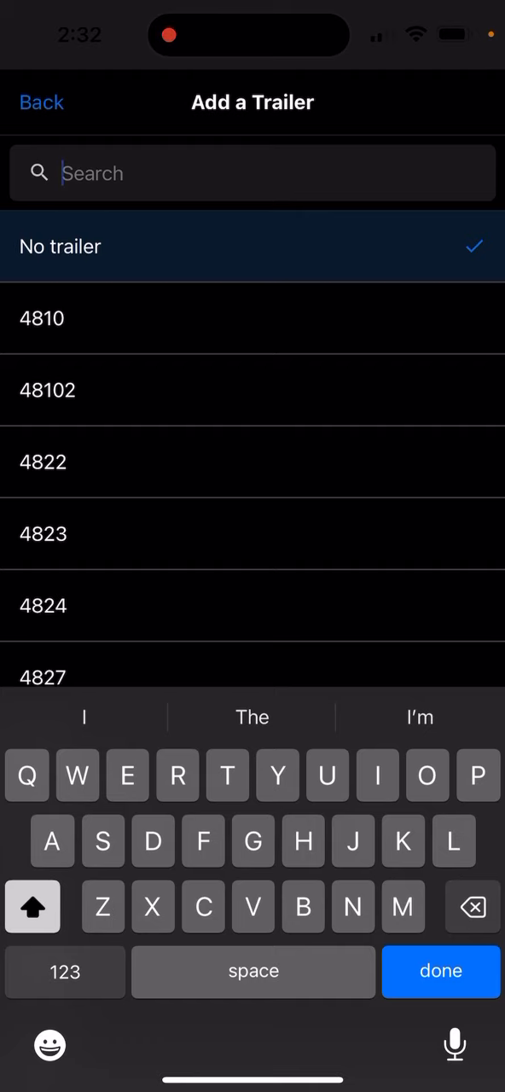
pyautogui.write('4')
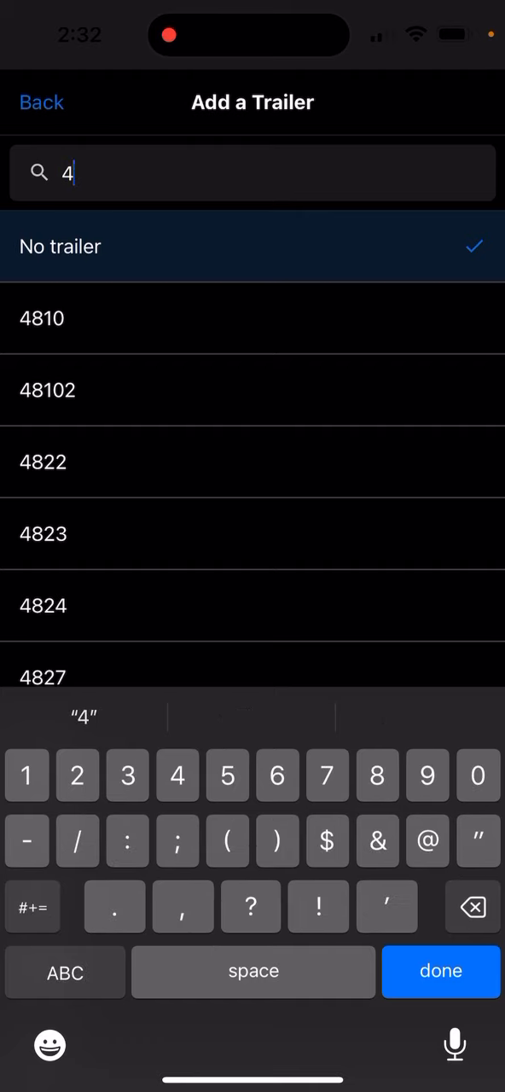
pyautogui.write('8')
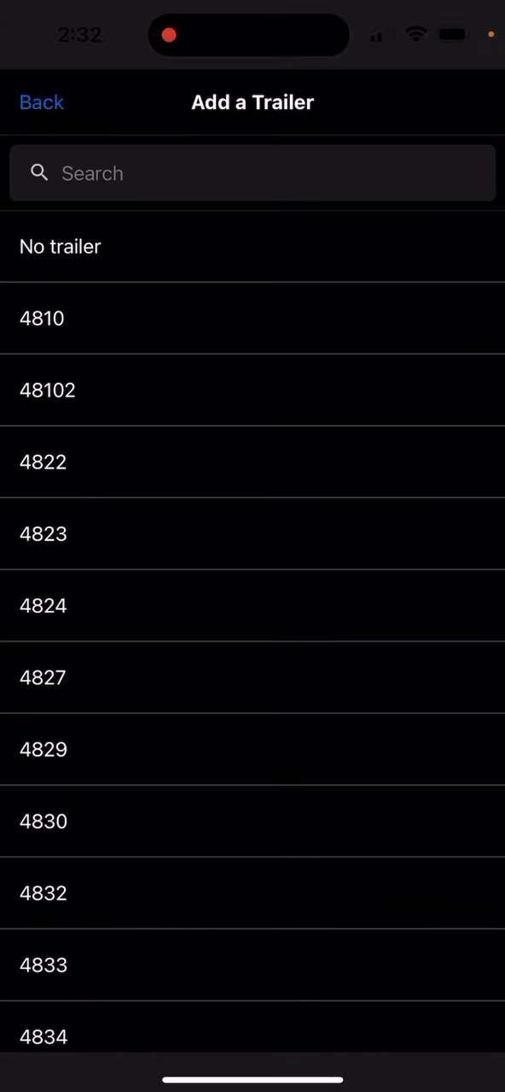
pyautogui.click(253, 174)
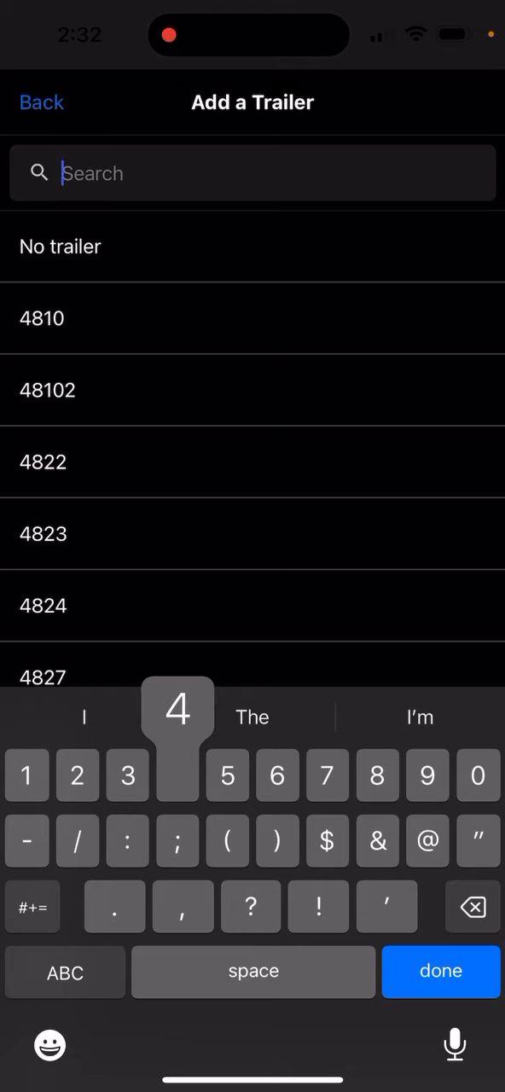
pyautogui.write('8')
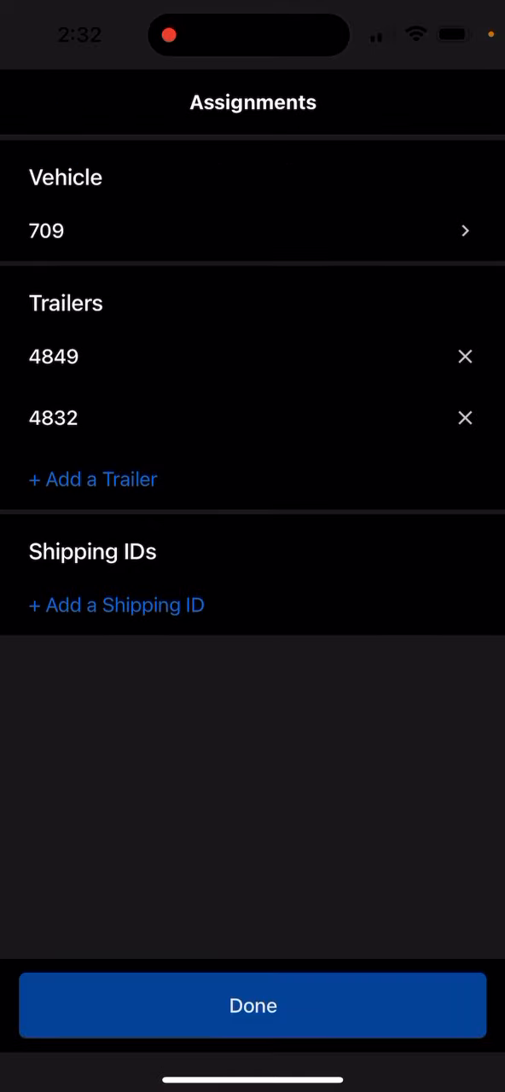
# Search 5379 in the trailer list and assign it as the third trailer.
pyautogui.click(92, 477)
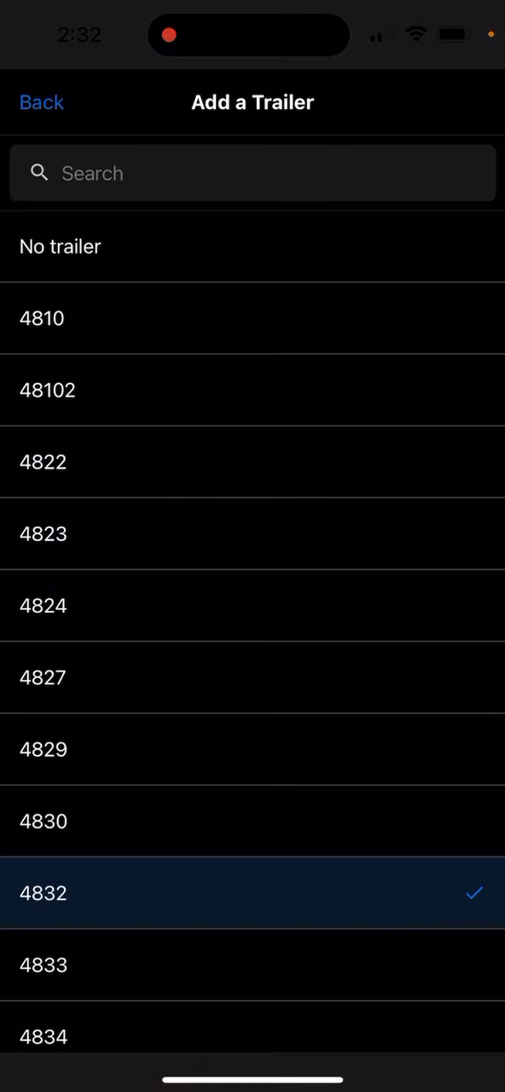
pyautogui.write('5')
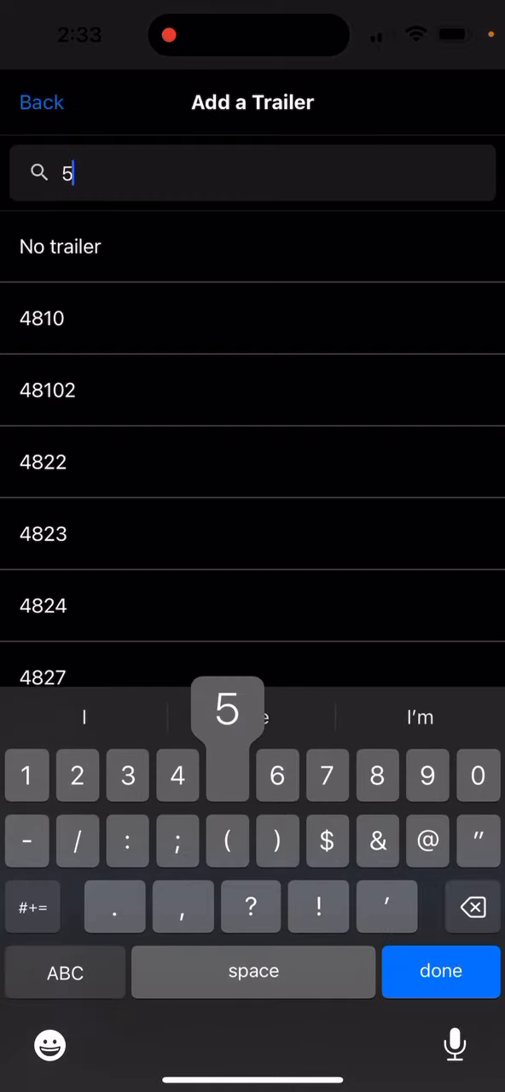
pyautogui.write('379')
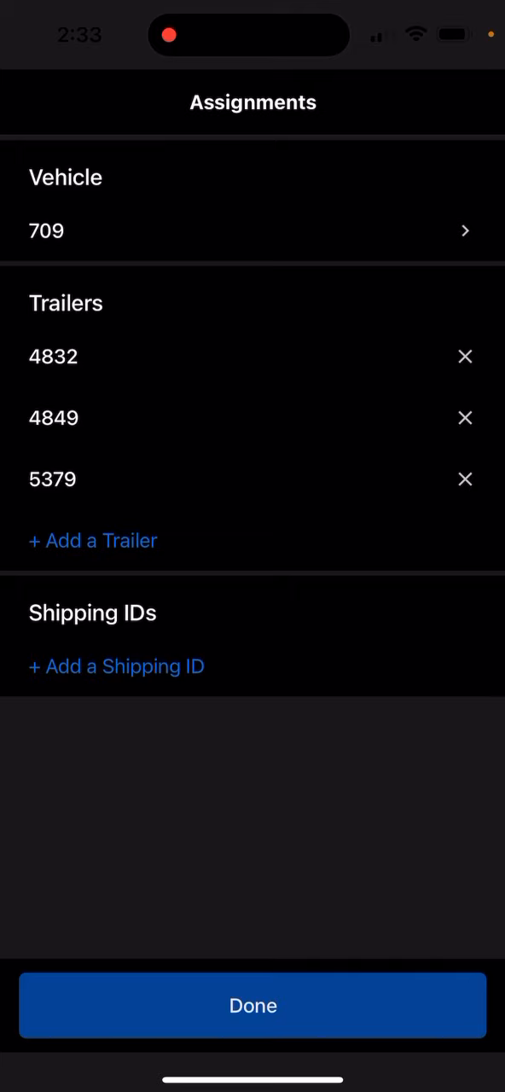
# Remove trailers 4832 and 4849, leaving only 5379 assigned to vehicle 709.
pyautogui.click(464, 356)
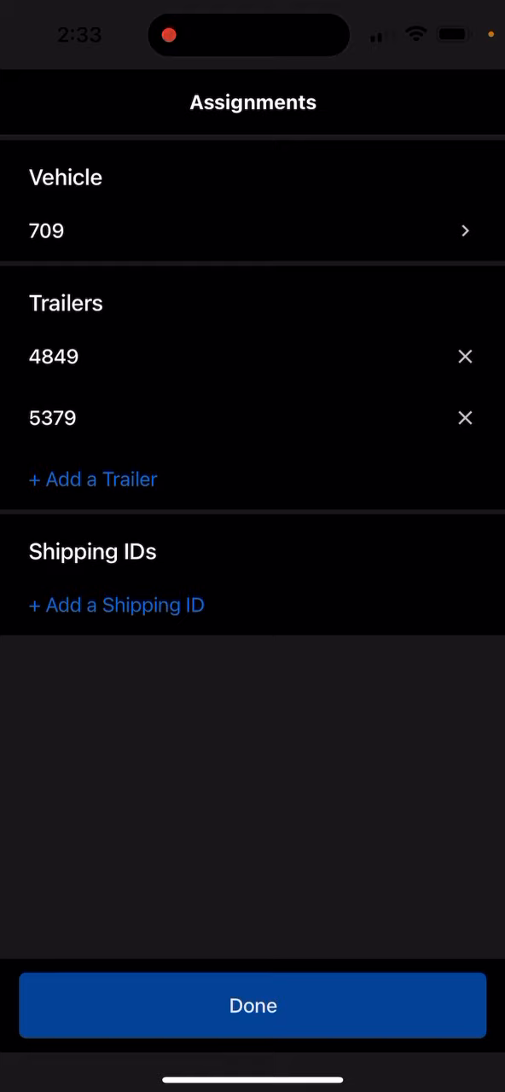
pyautogui.click(464, 356)
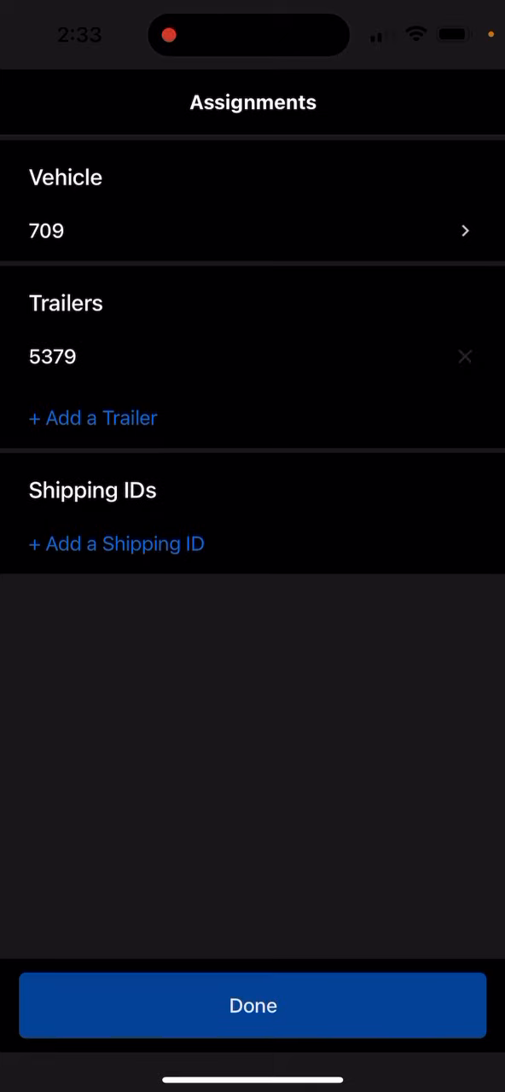